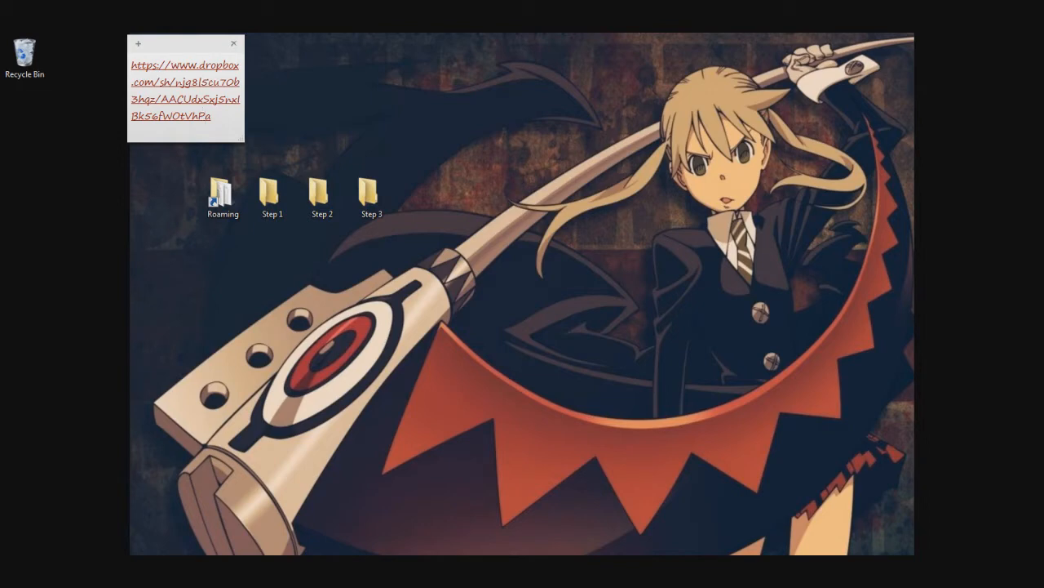
mouse_move(416, 110)
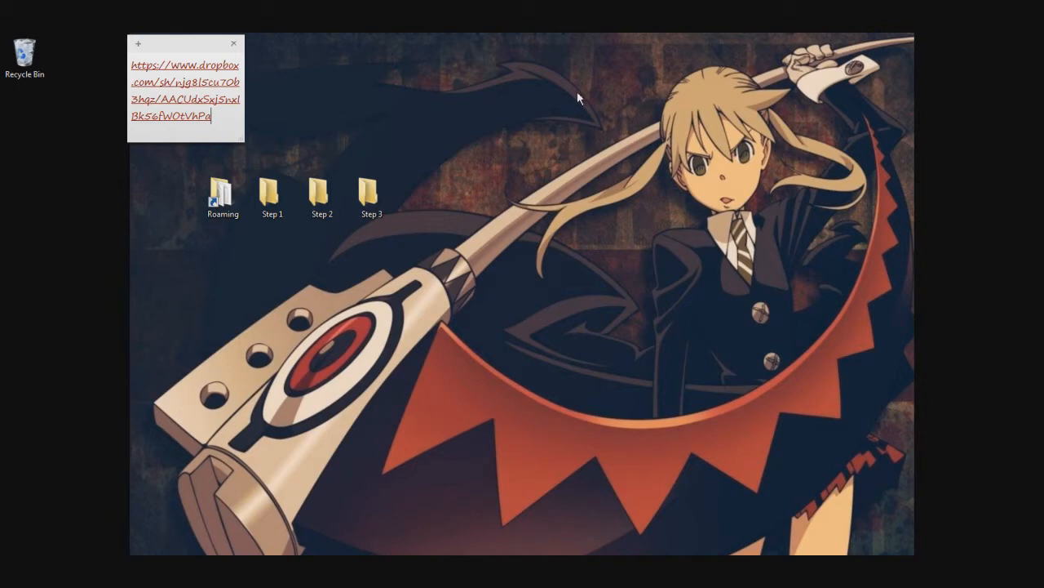
mouse_move(184, 110)
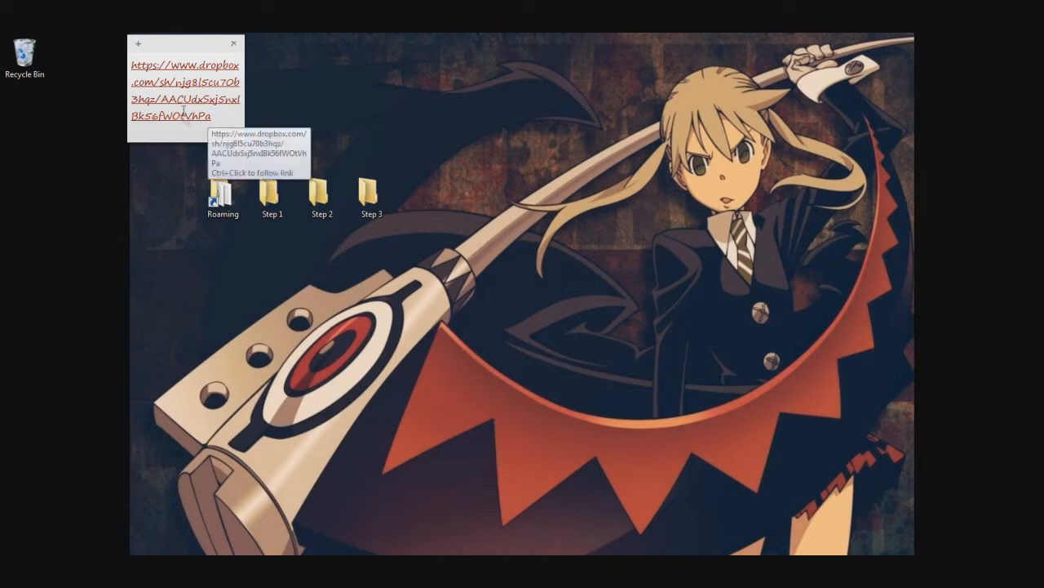
- Open the shared Dropbox guide and browse its Step 1 folder
left_click(184, 84)
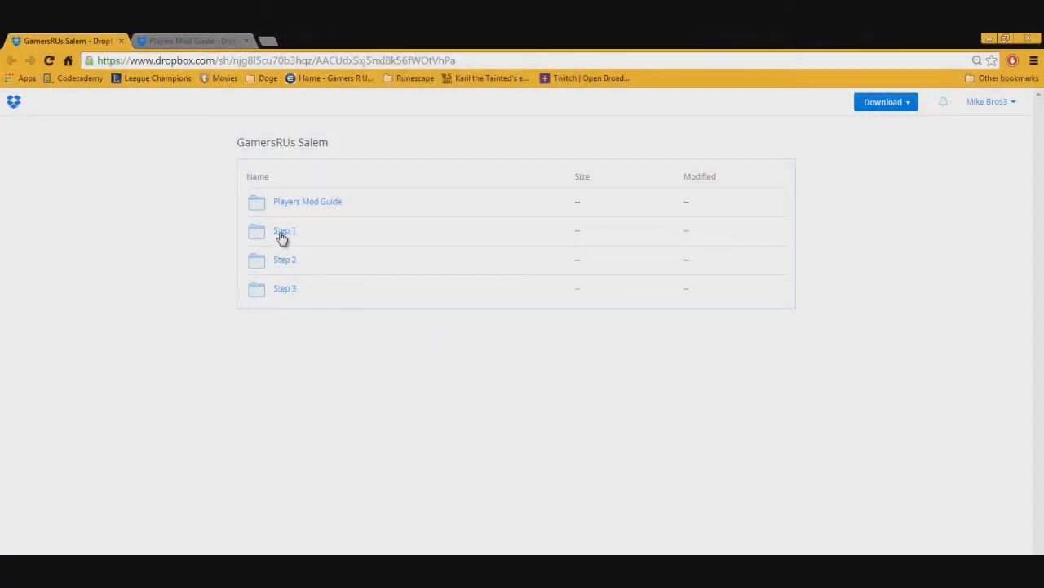
left_click(307, 201)
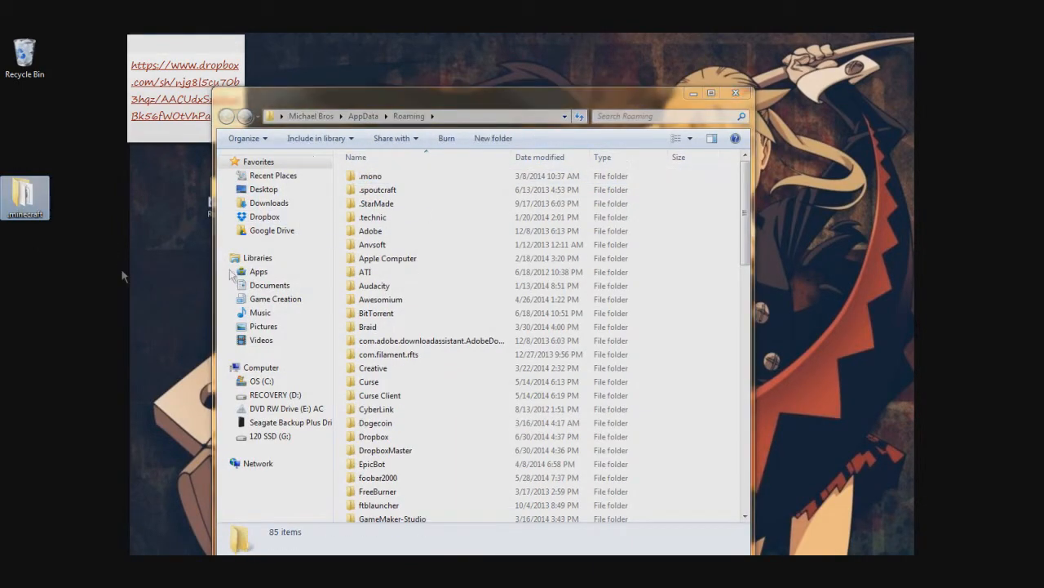
- Launch Minecraft Launcher, which shows a single 1.7.2 profile
left_click(732, 92)
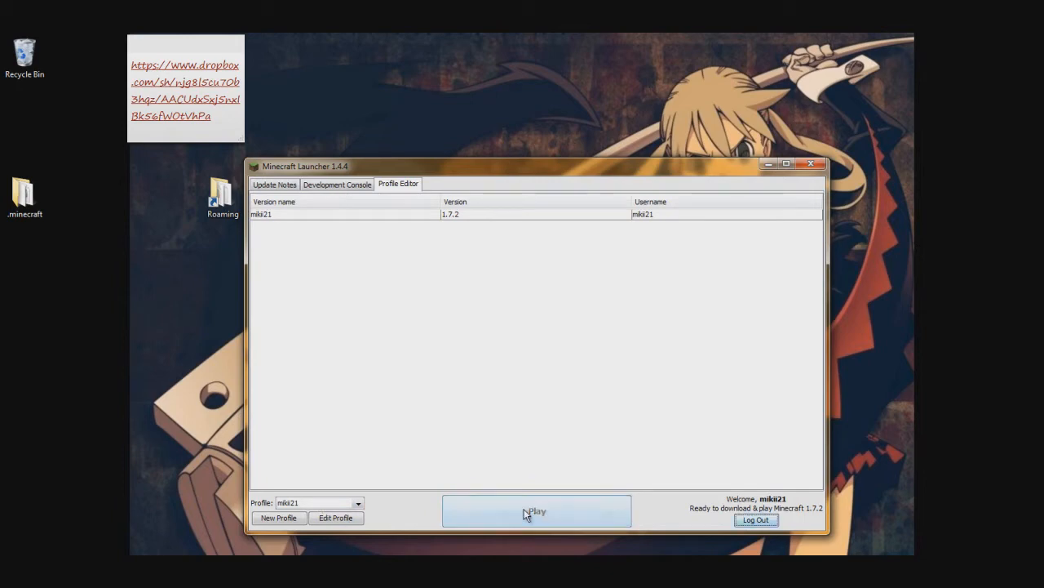
- Play vanilla Minecraft 1.7.2 once so it downloads and reaches the title menu
left_click(536, 510)
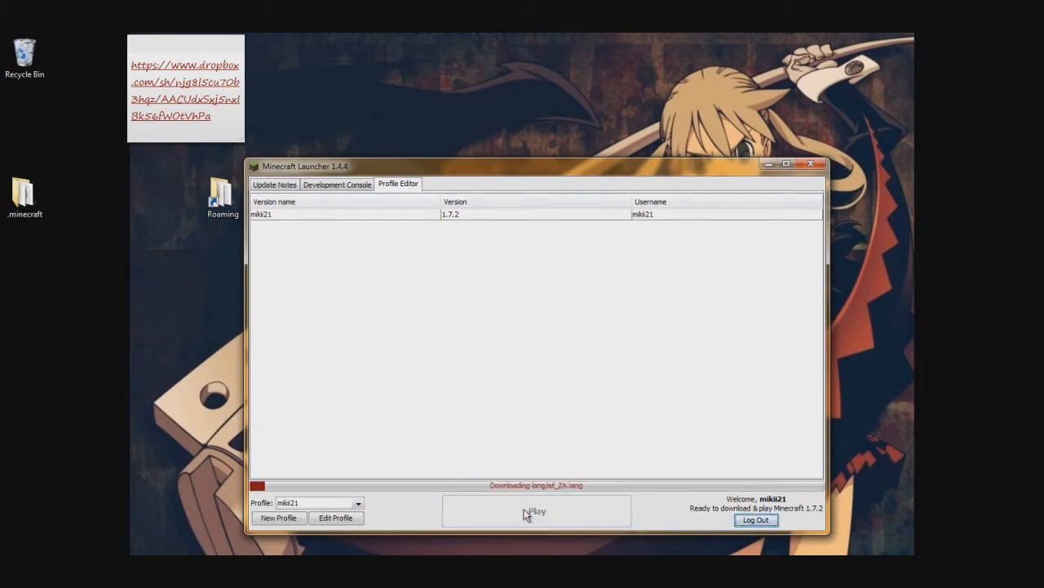
left_click(536, 511)
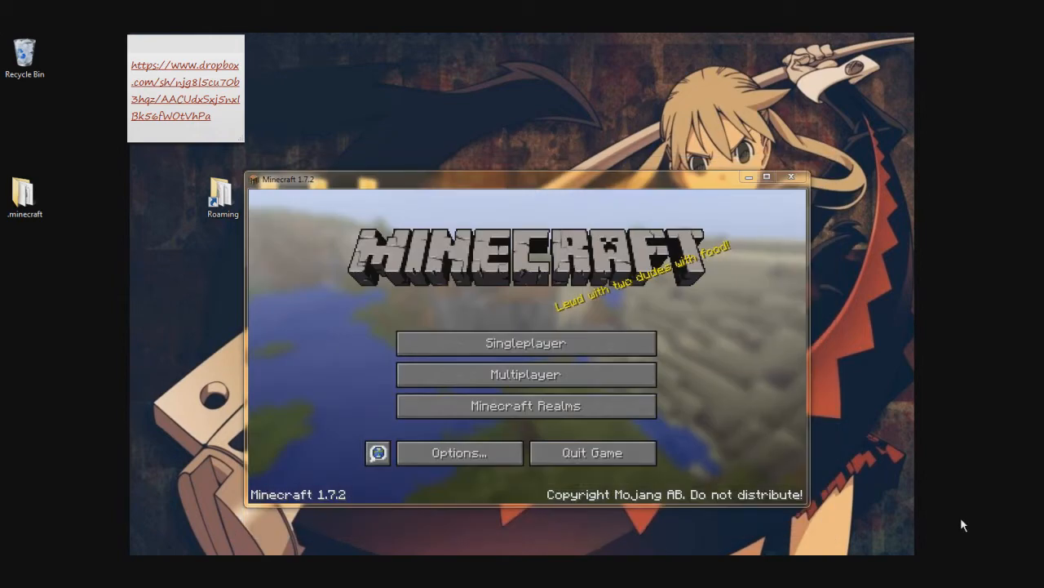
mouse_move(769, 230)
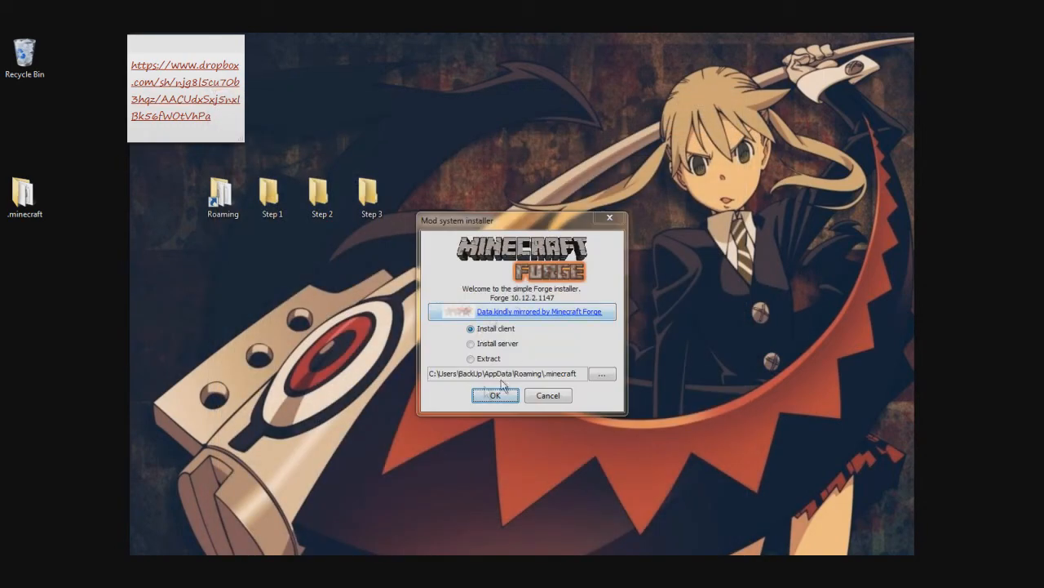
- Install the Forge 10.12.2.1147 client and acknowledge the success message
left_click(495, 395)
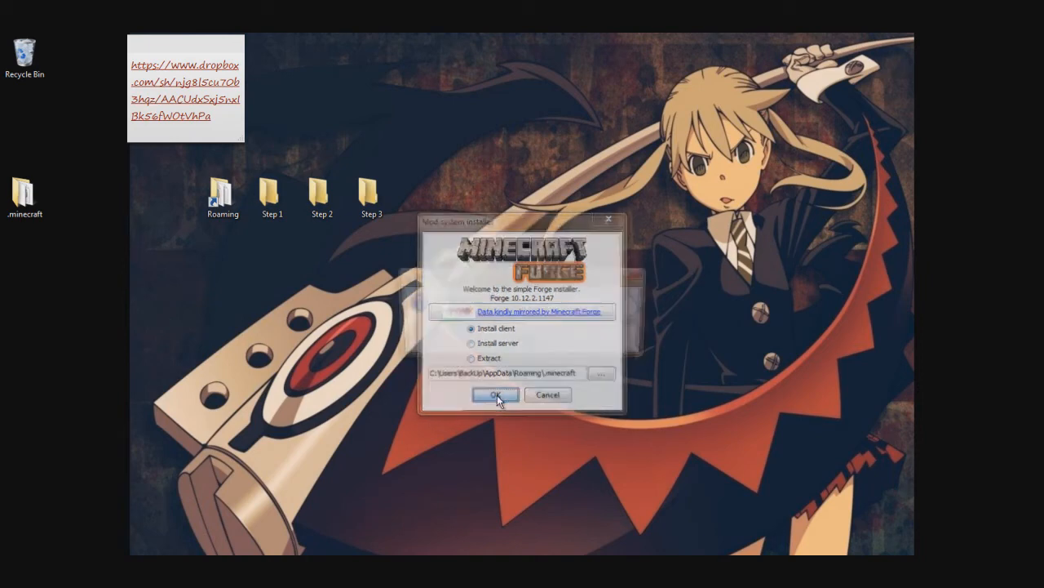
left_click(494, 394)
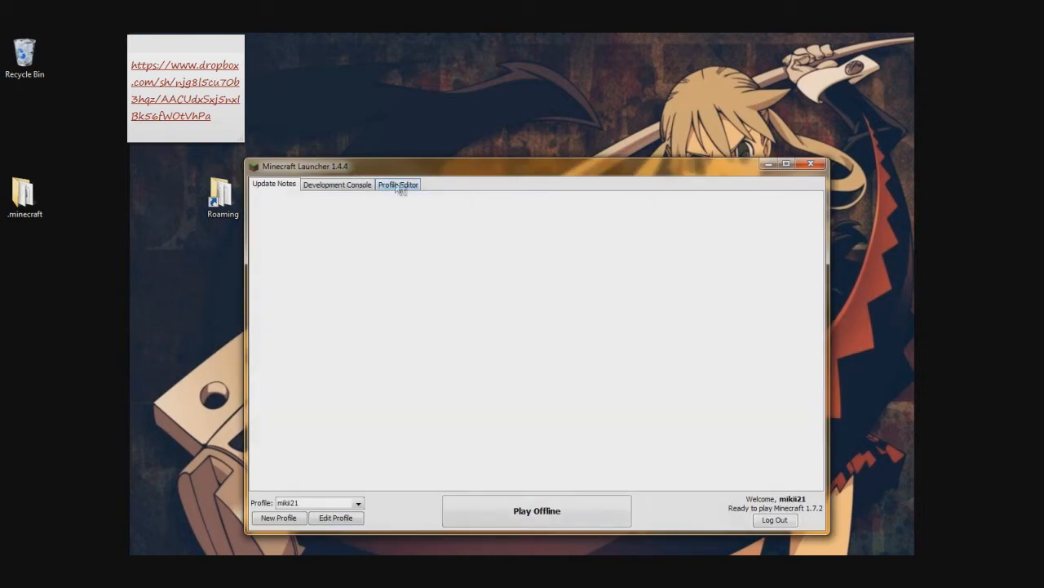
- Launch the Forge 1.7.2-Forge10.12.2.1147 profile with the already logged-in account
left_click(397, 184)
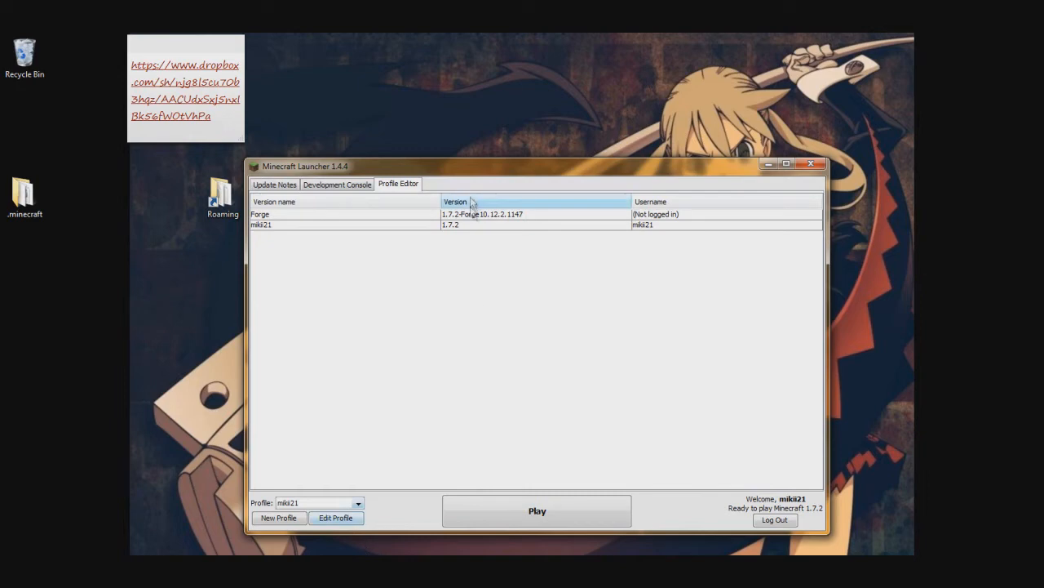
mouse_move(352, 435)
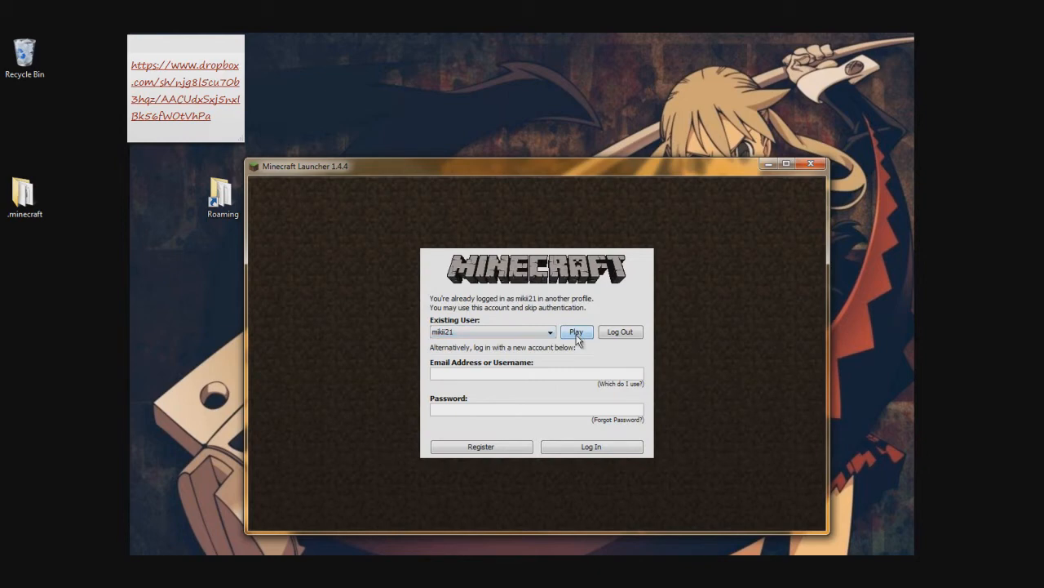
left_click(577, 332)
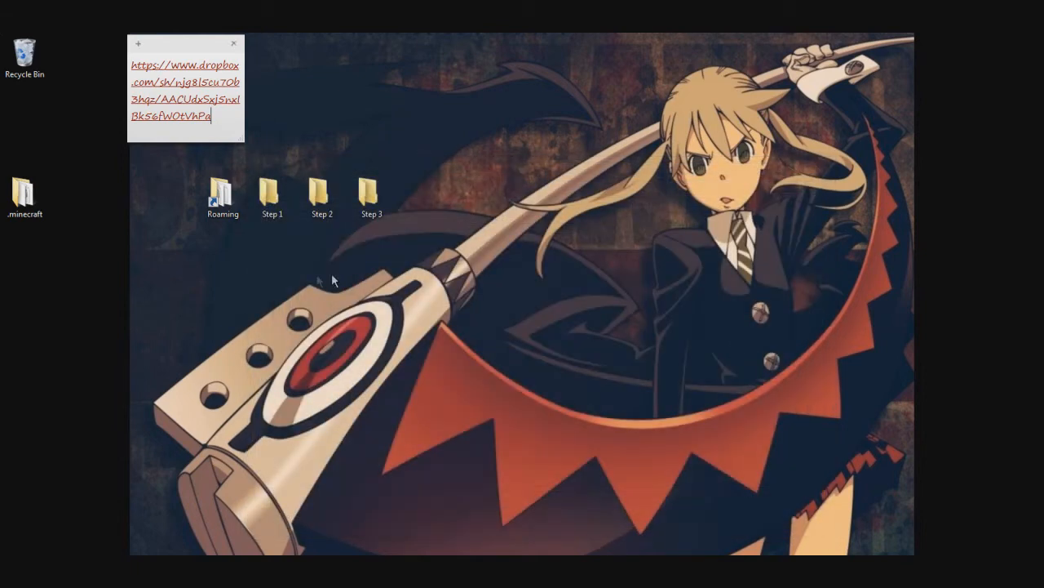
- Run the Step 2 LiteLoader 1.7.2_04 installer chained to Forge, then close the folder
double_click(321, 192)
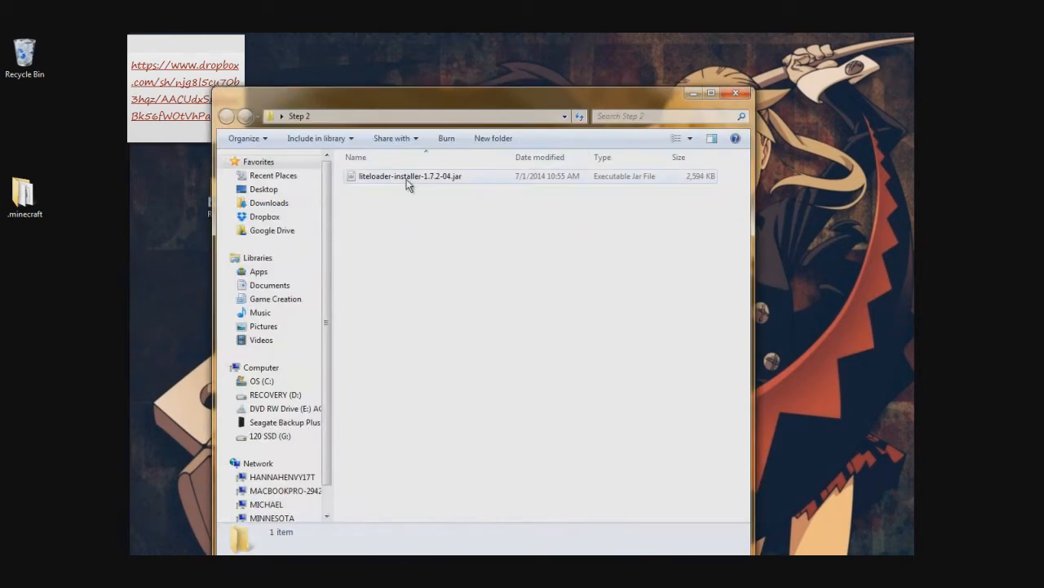
double_click(410, 176)
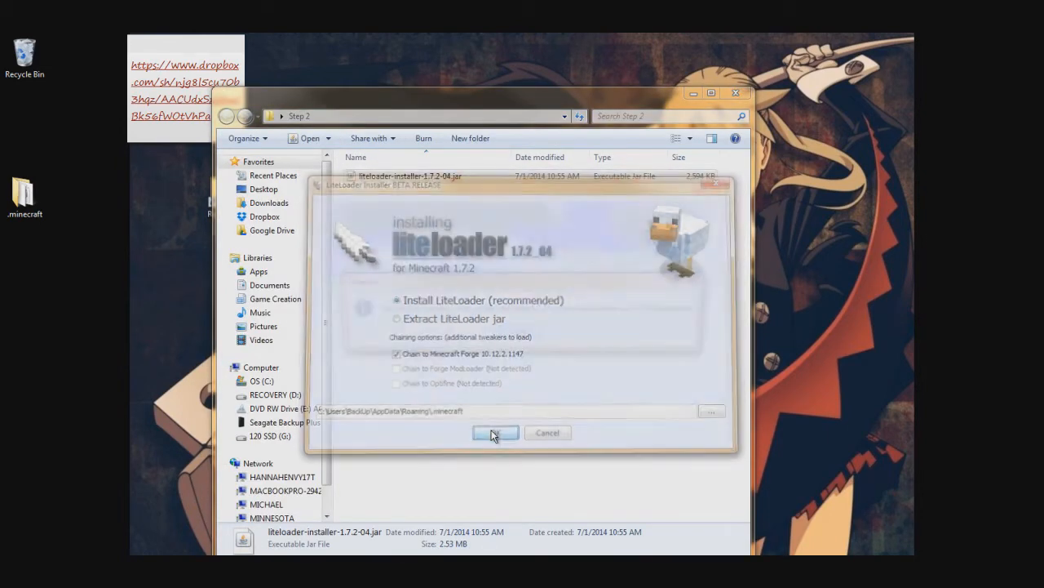
left_click(496, 433)
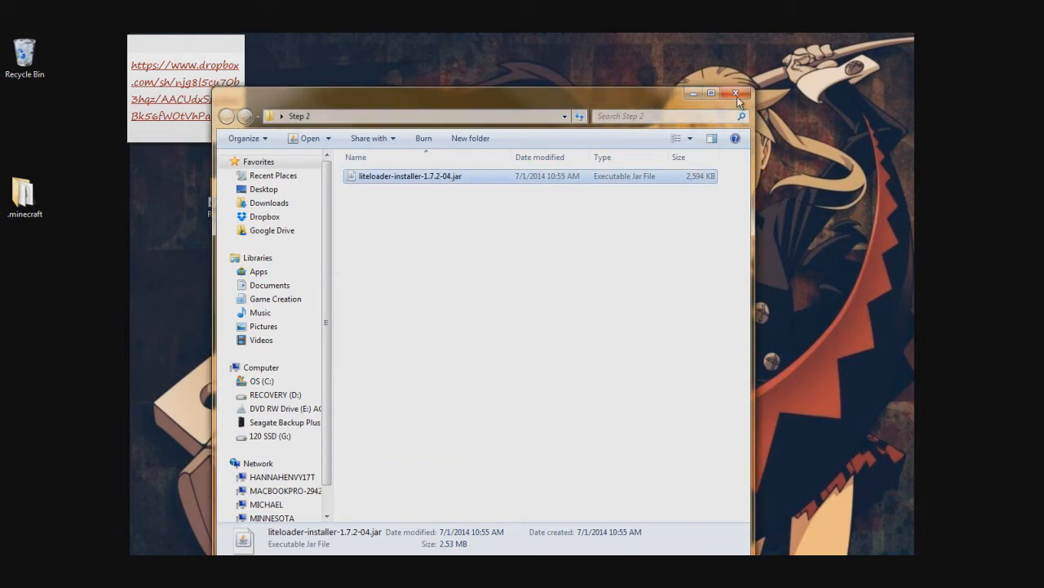
left_click(739, 94)
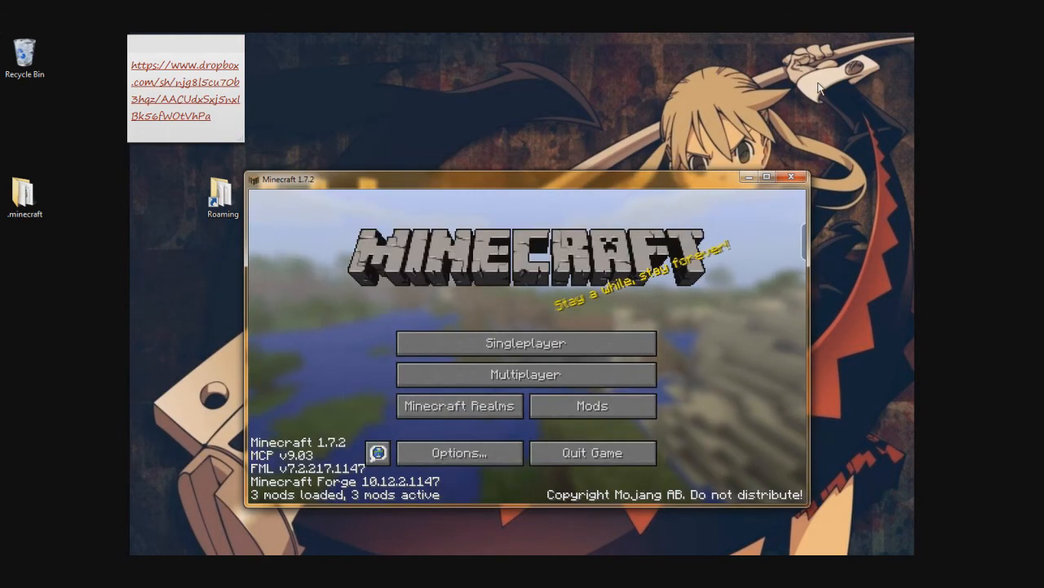
mouse_move(802, 189)
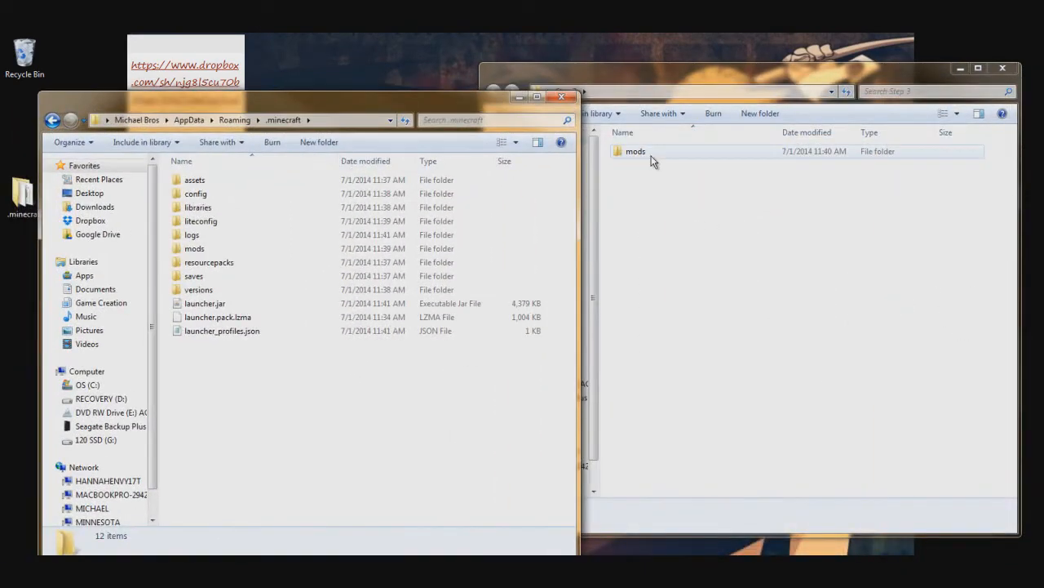
- Merge Step 3's mods folder into .minecraft, confirming the folder replace
left_click(635, 150)
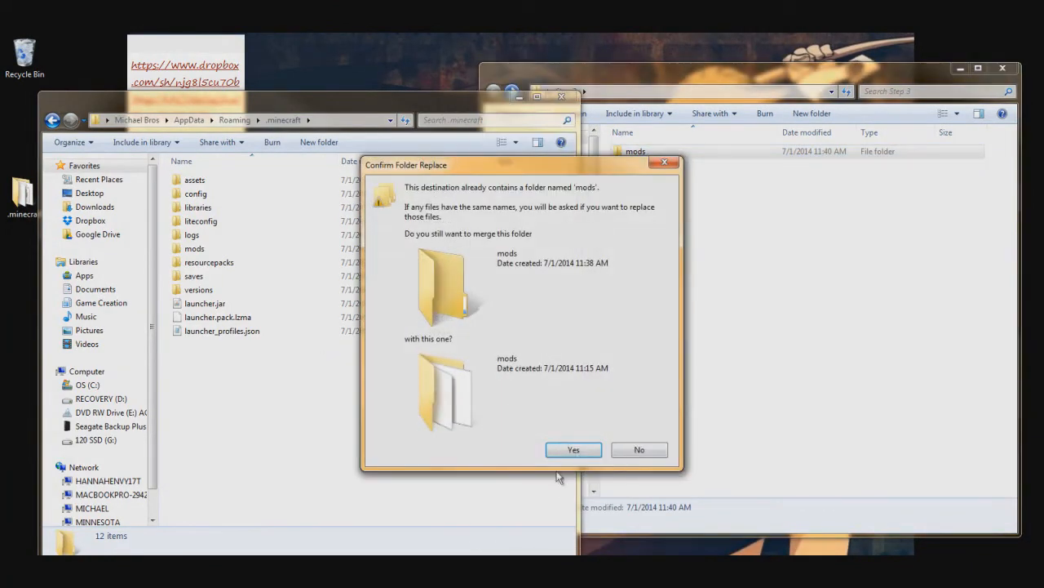
left_click(573, 450)
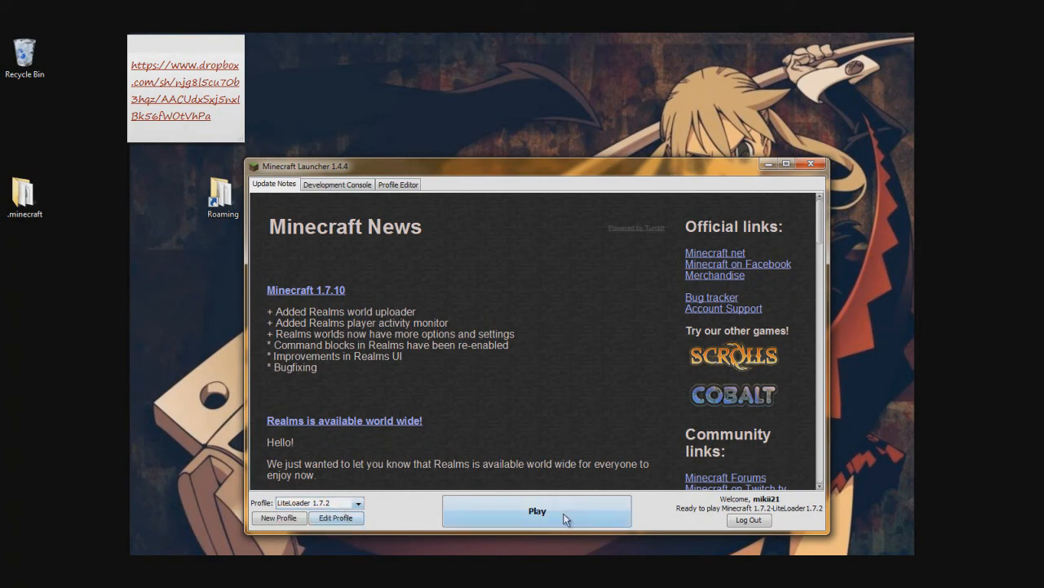
- Click Play on the LiteLoader 1.7.2 profile
left_click(537, 511)
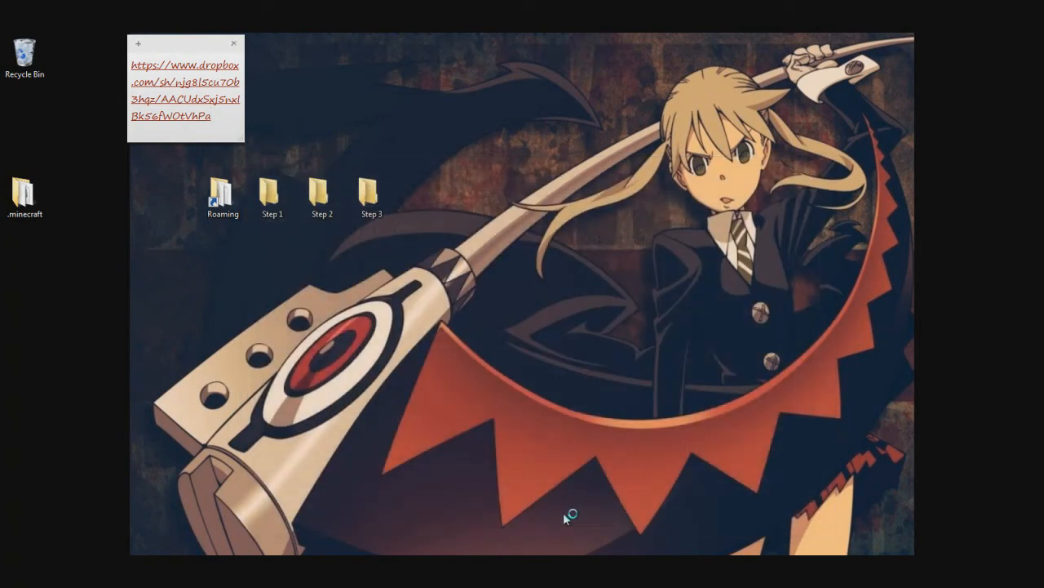